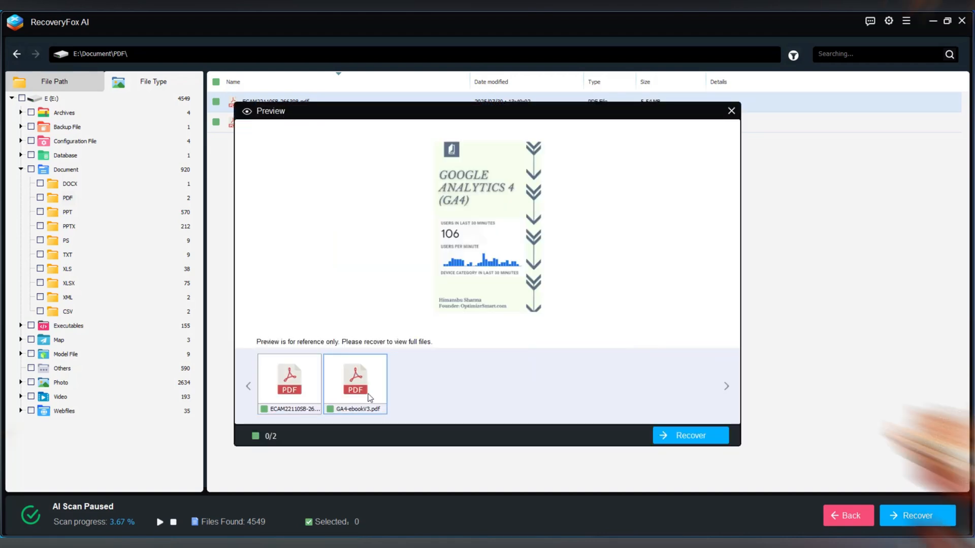
Step: Recover both previewed PDFs and choose a destination folder for them
click(689, 436)
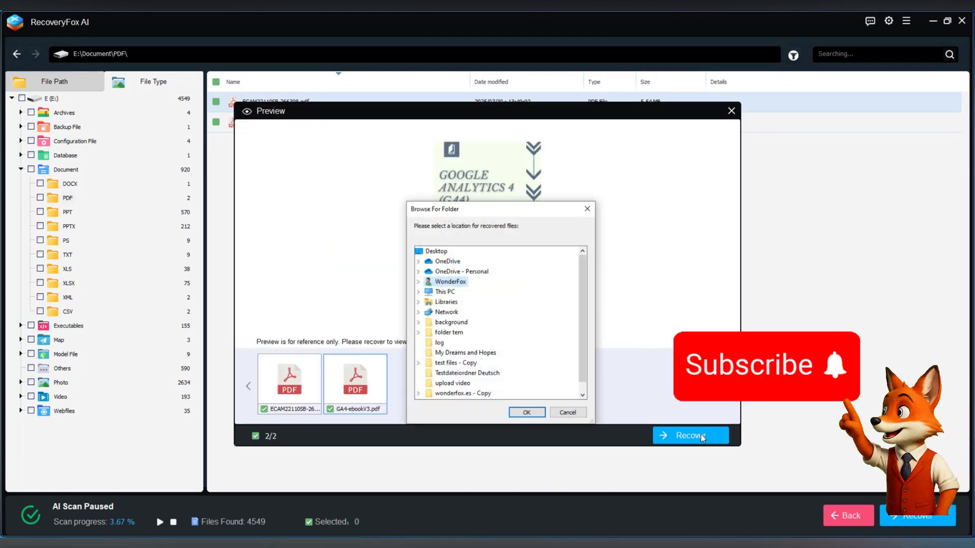
click(526, 412)
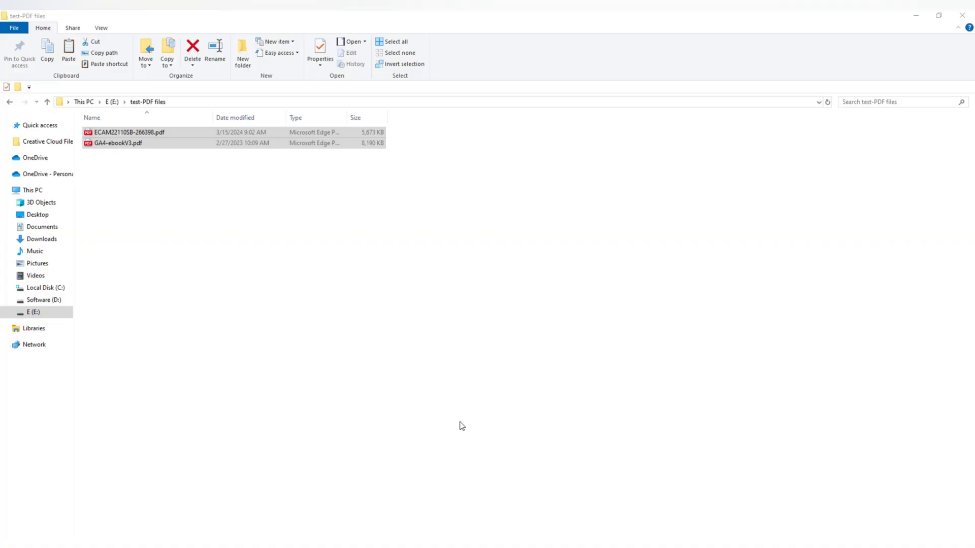
Step: Permanently delete the two PDFs from E:\test-PDF files and confirm
click(143, 174)
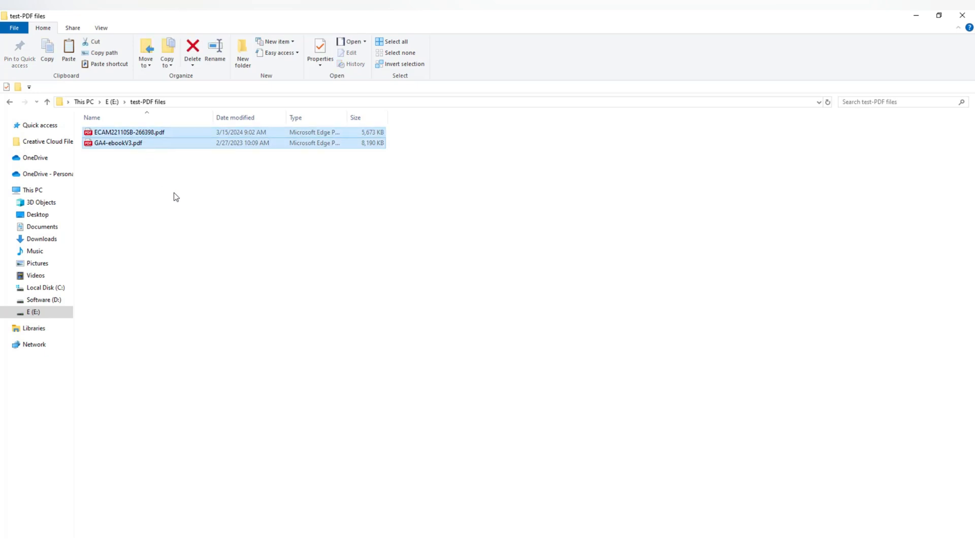
click(192, 47)
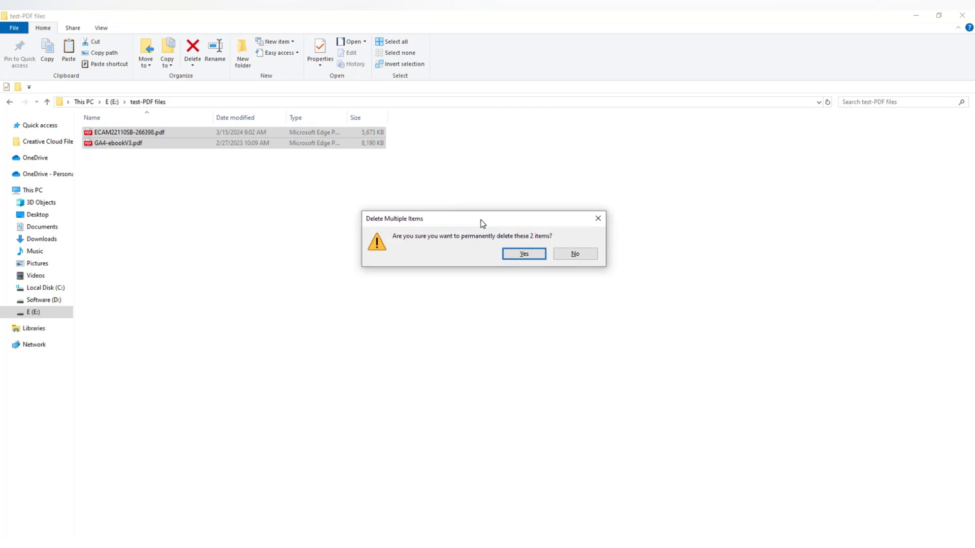
mouse_move(487, 246)
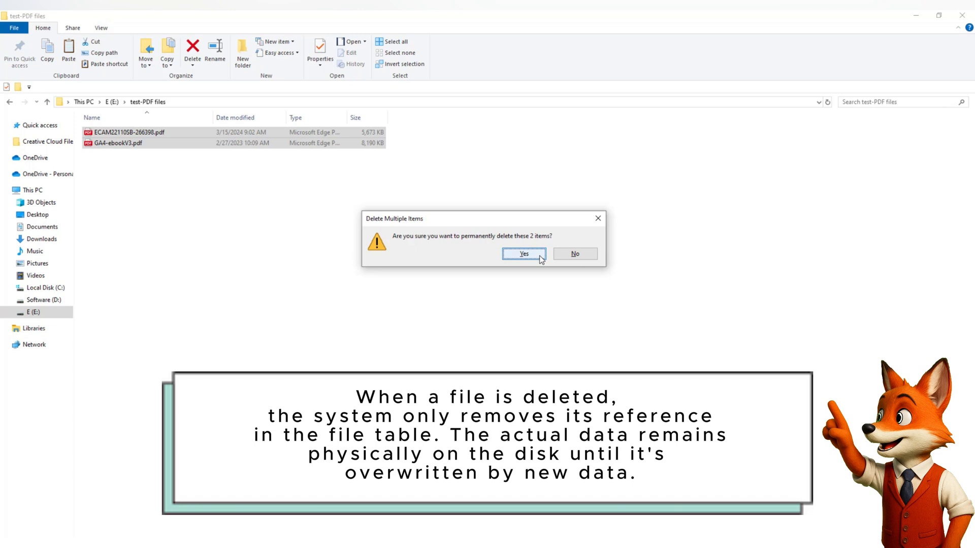
click(523, 254)
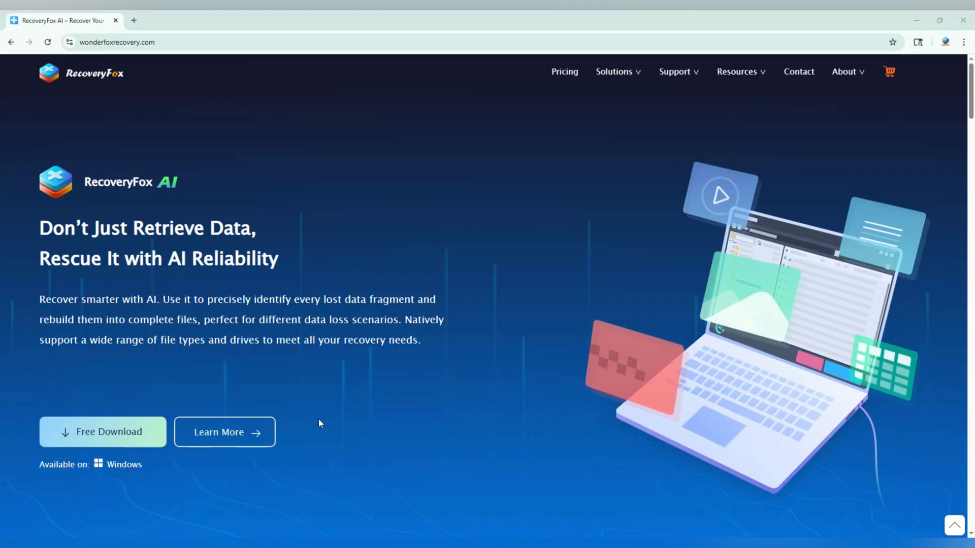
mouse_move(515, 517)
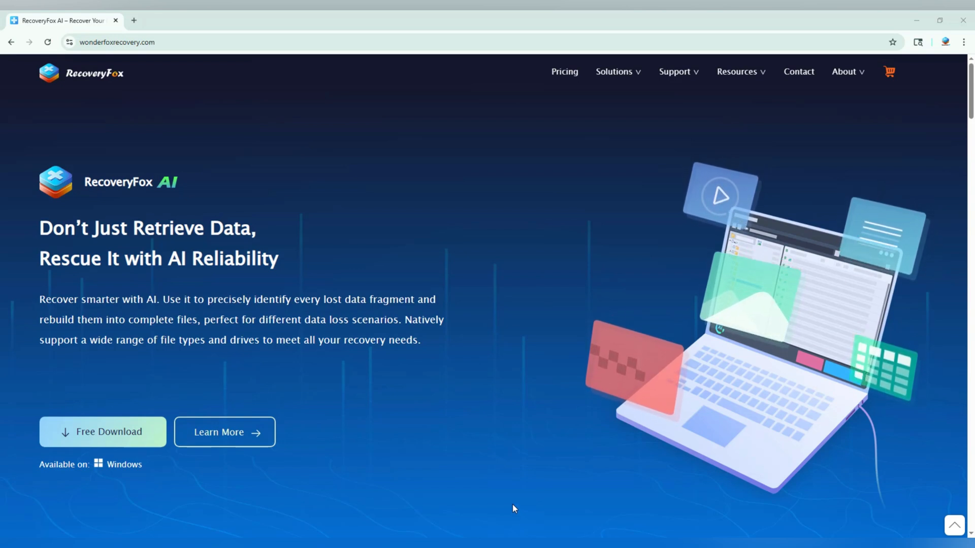
Step: Browse the homepage Features carousel up to the Various Filters for Easy Search card
scroll(down, 3)
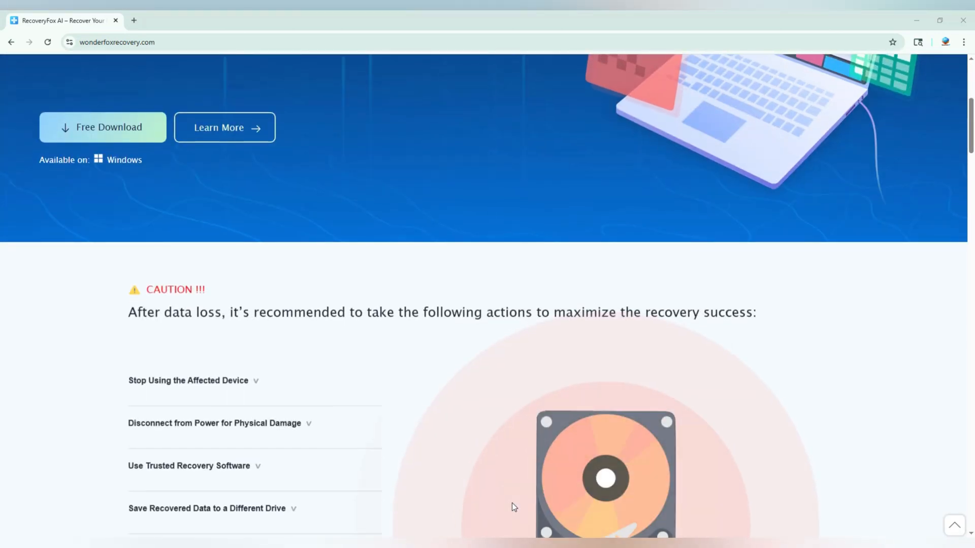
scroll(down, 3)
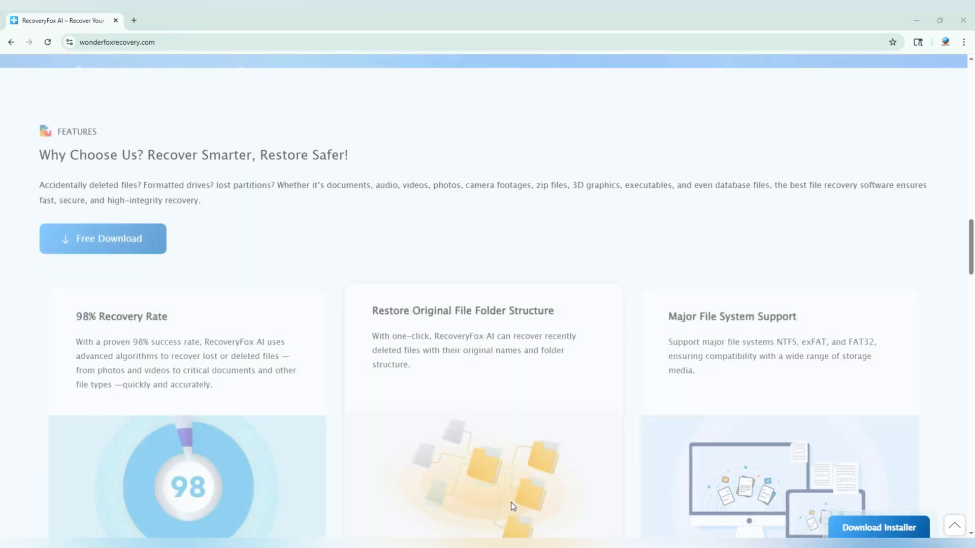
scroll(down, 3)
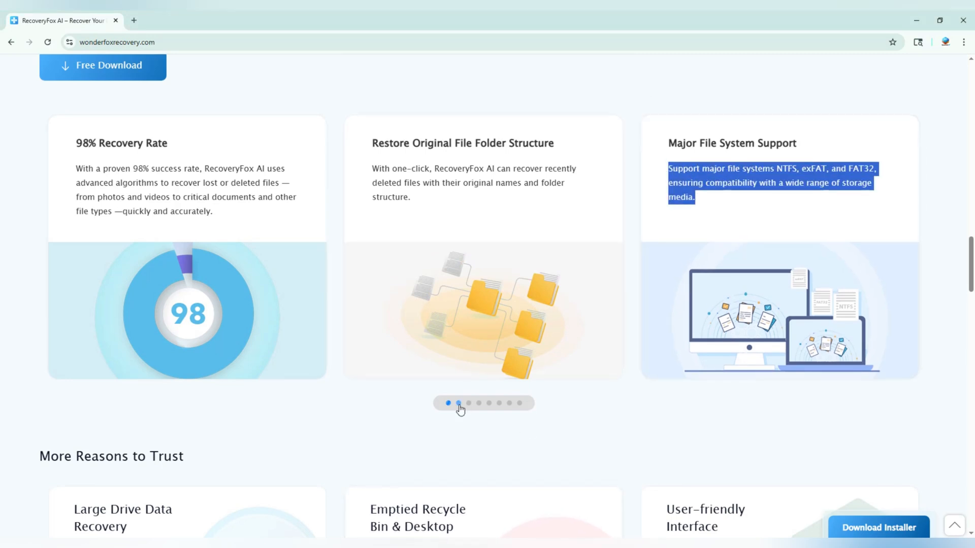
click(458, 403)
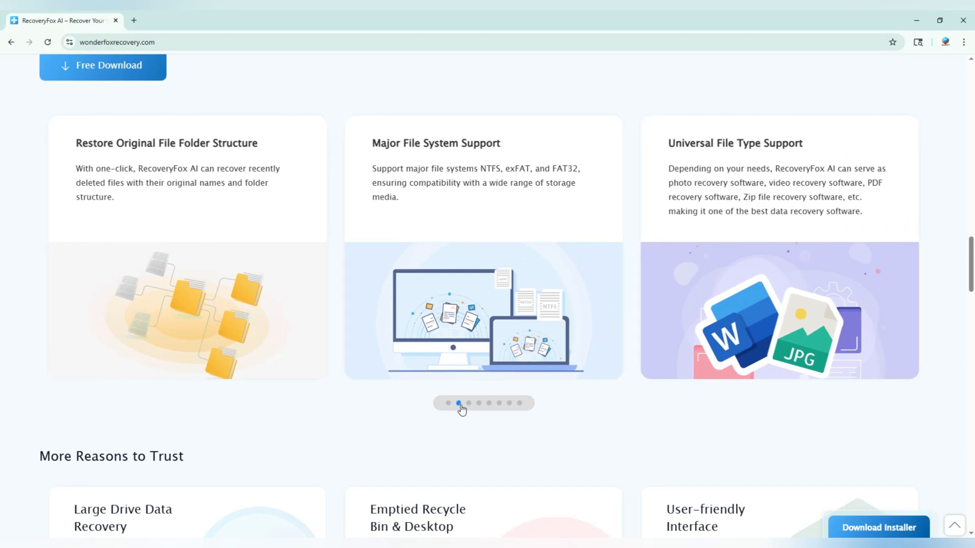
click(468, 403)
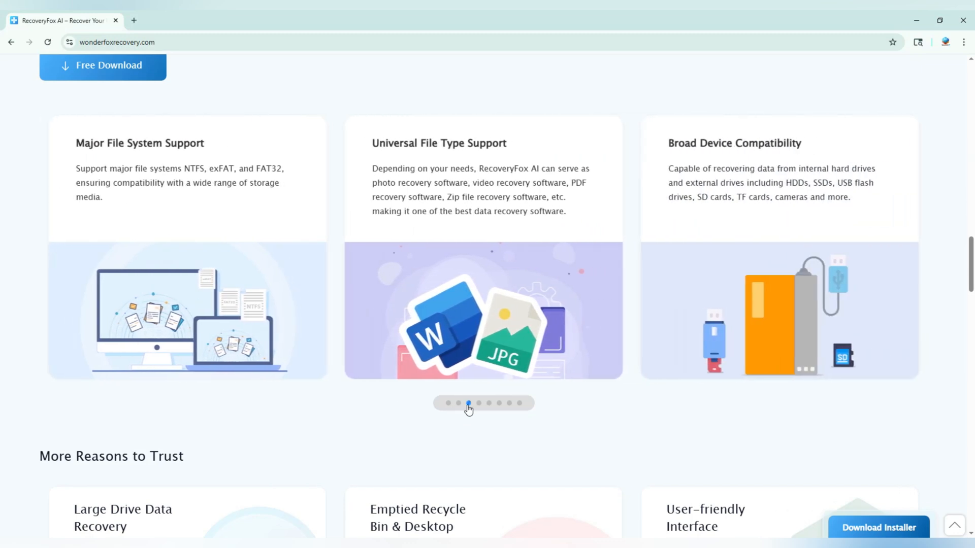
click(479, 403)
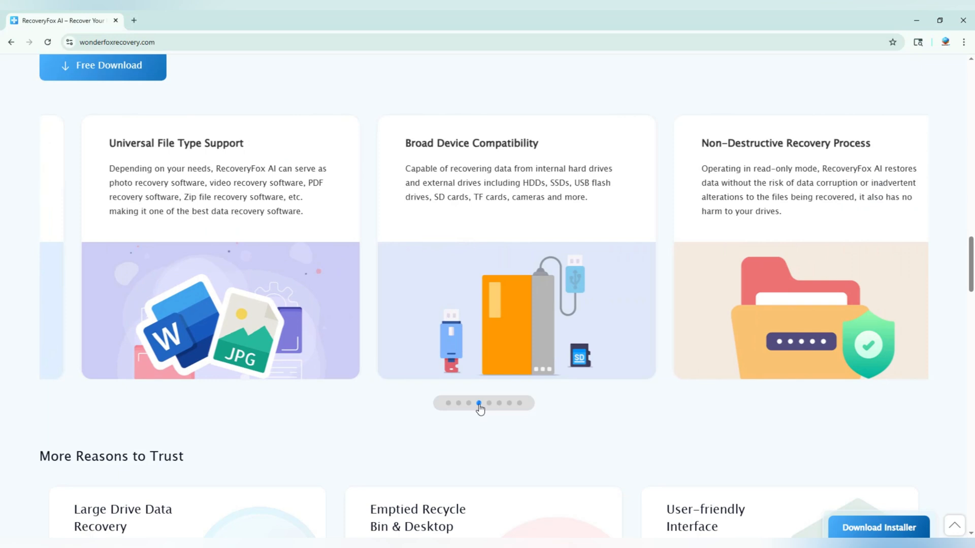
click(488, 403)
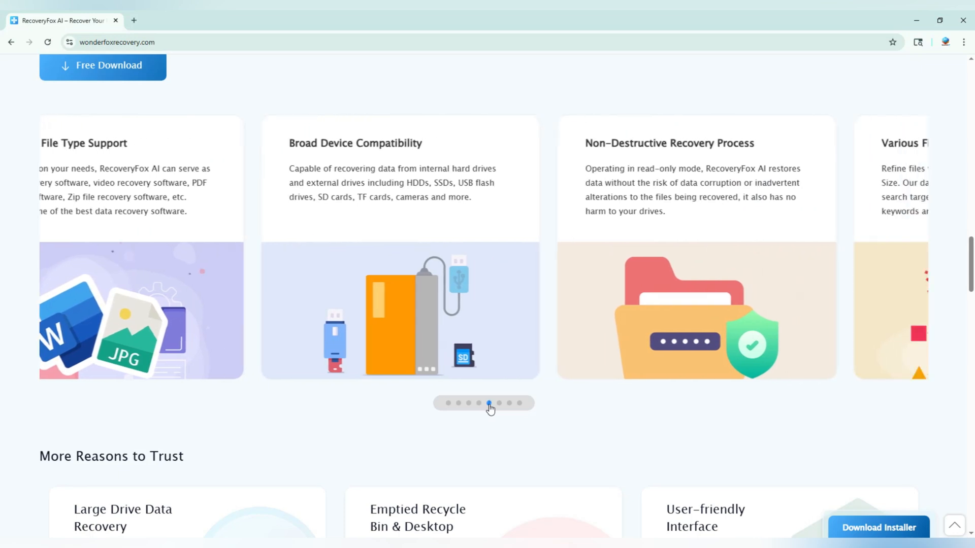
click(498, 403)
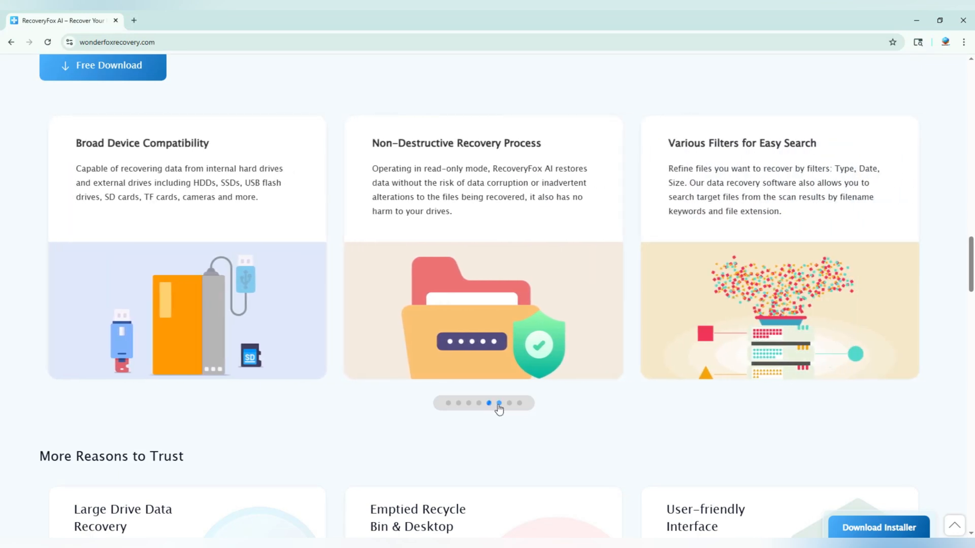
scroll(up, 3)
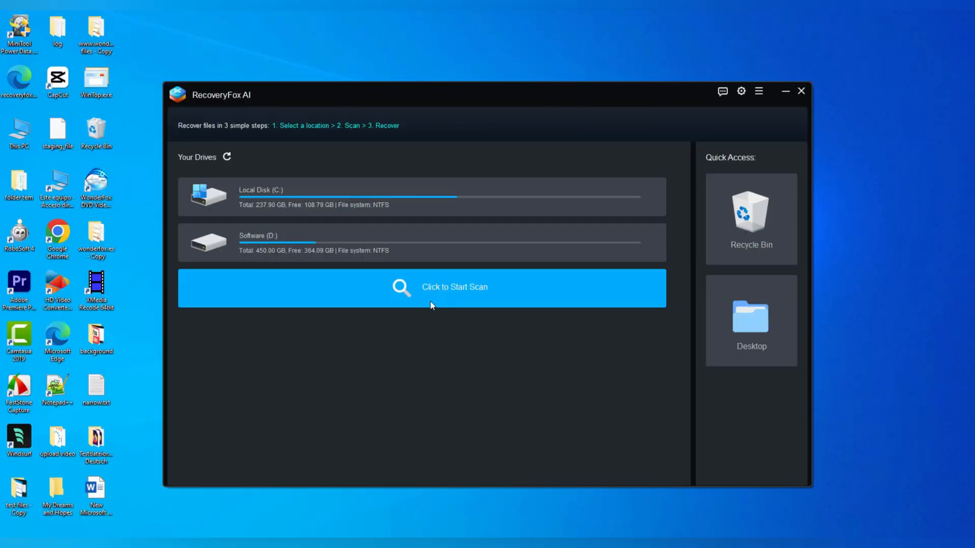
mouse_move(440, 295)
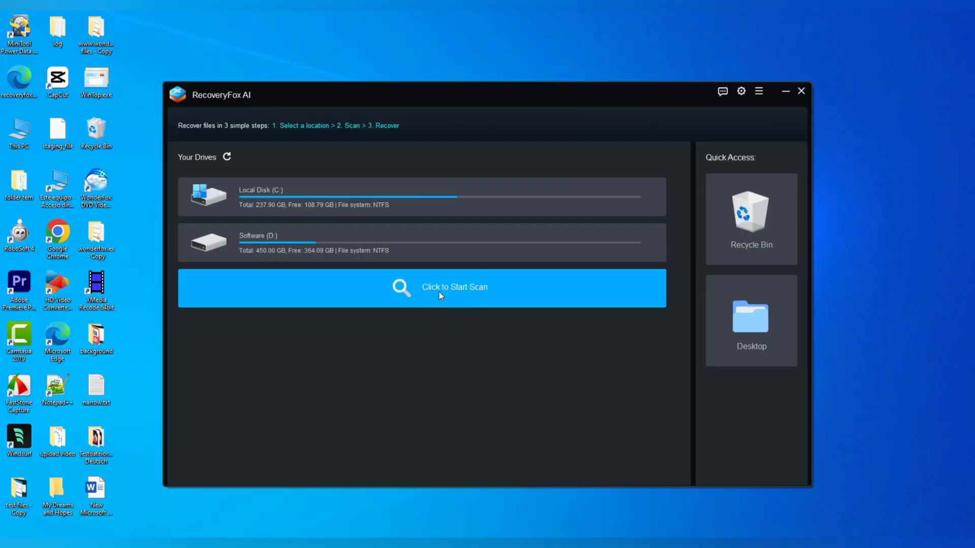
Step: Start a quick scan of drive E for deleted files
click(455, 286)
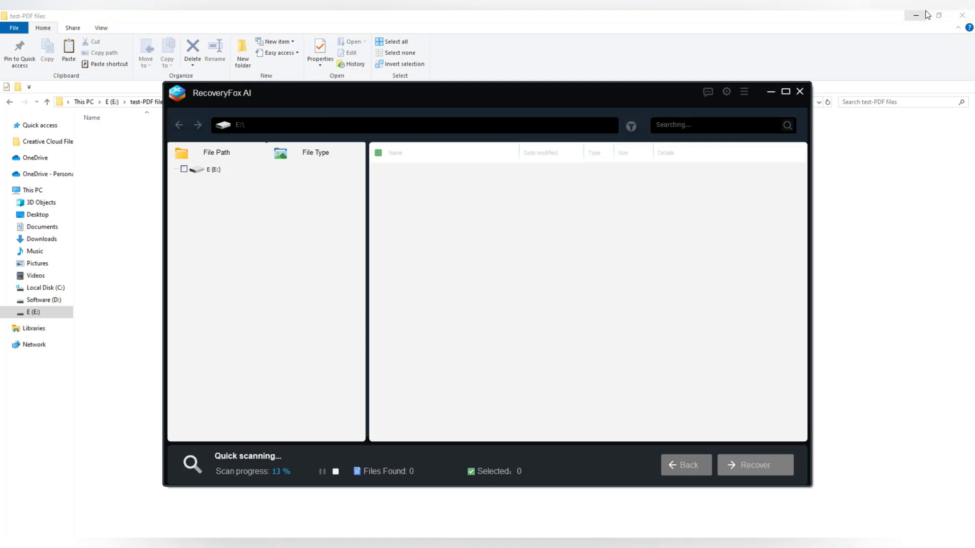
mouse_move(235, 233)
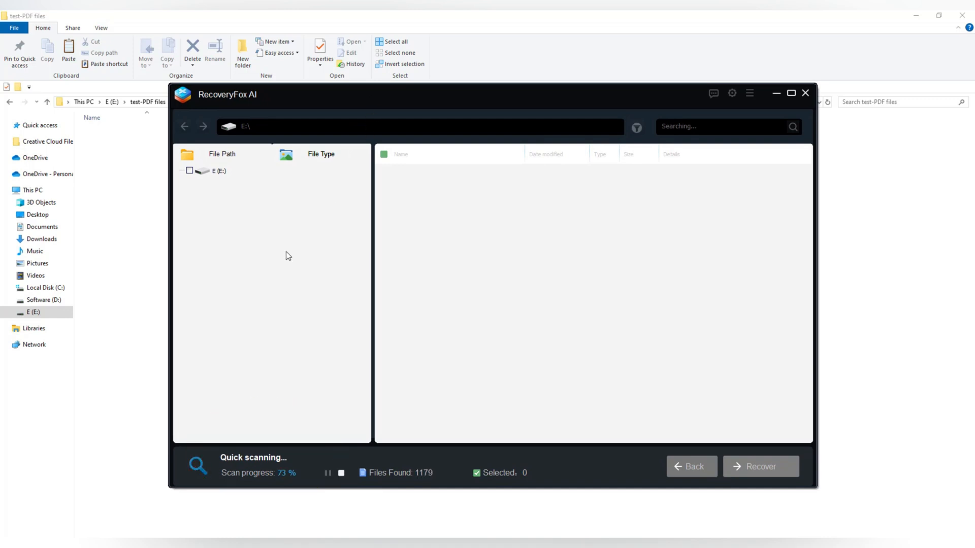
mouse_move(858, 55)
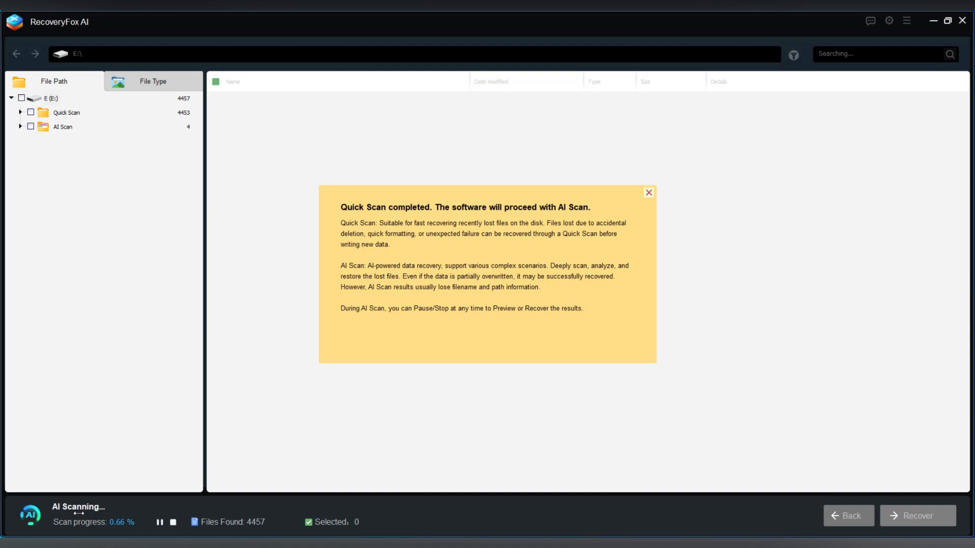
Step: Dismiss the Quick Scan notice, pause the AI scan and group found files by File Type
click(648, 192)
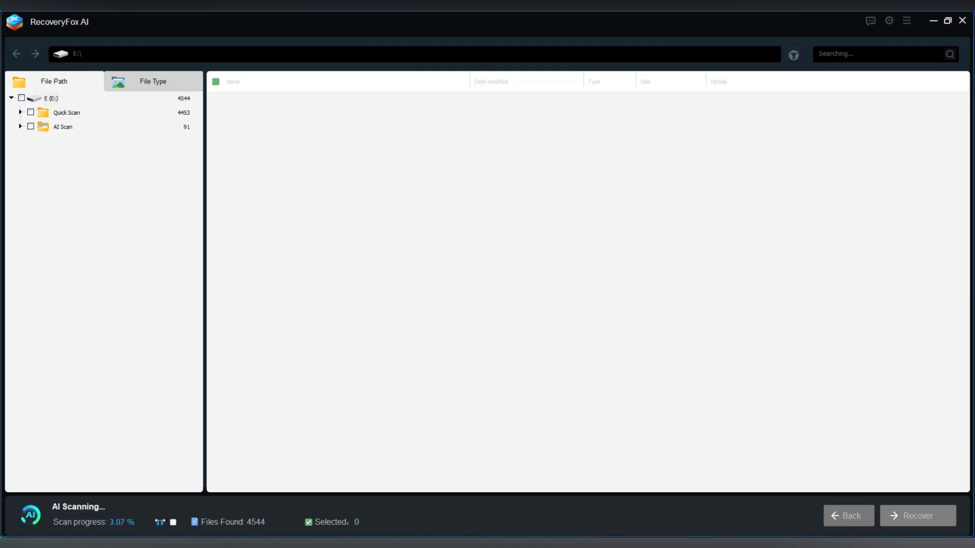
click(171, 522)
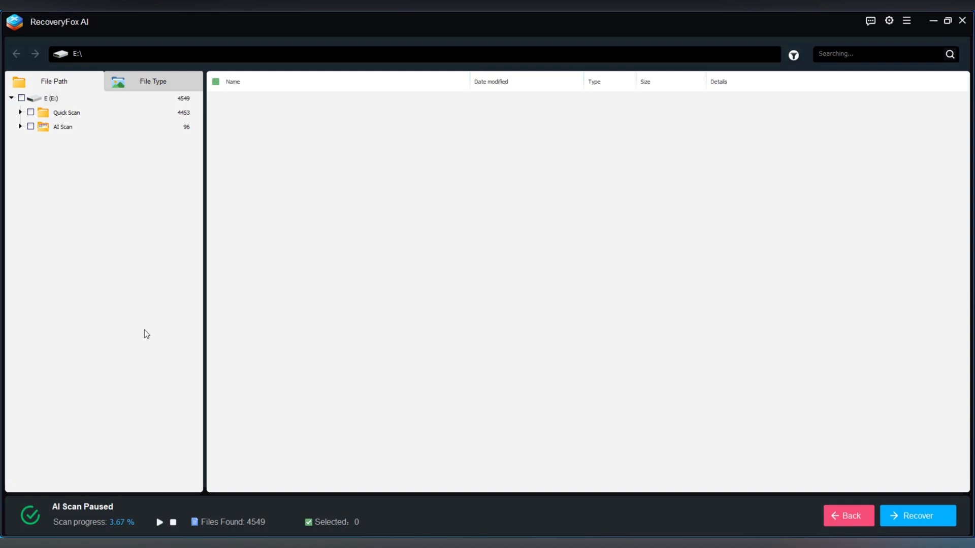
click(54, 81)
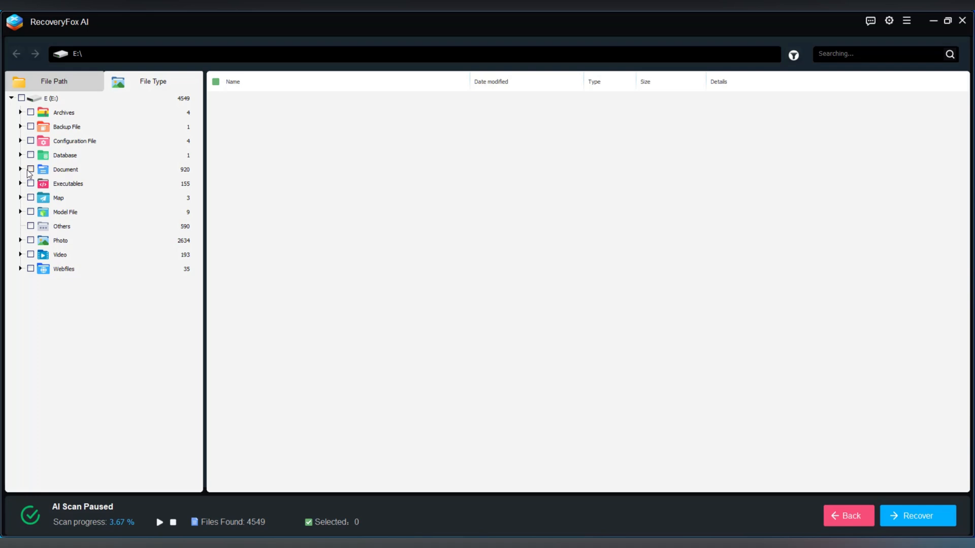
Step: Preview the first PDF found under Document from its context menu
right_click(274, 101)
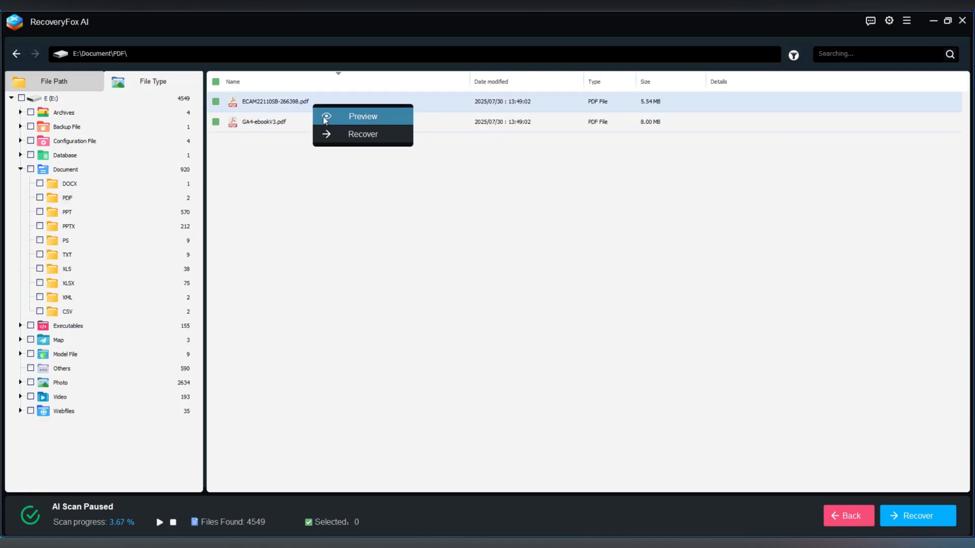
click(363, 116)
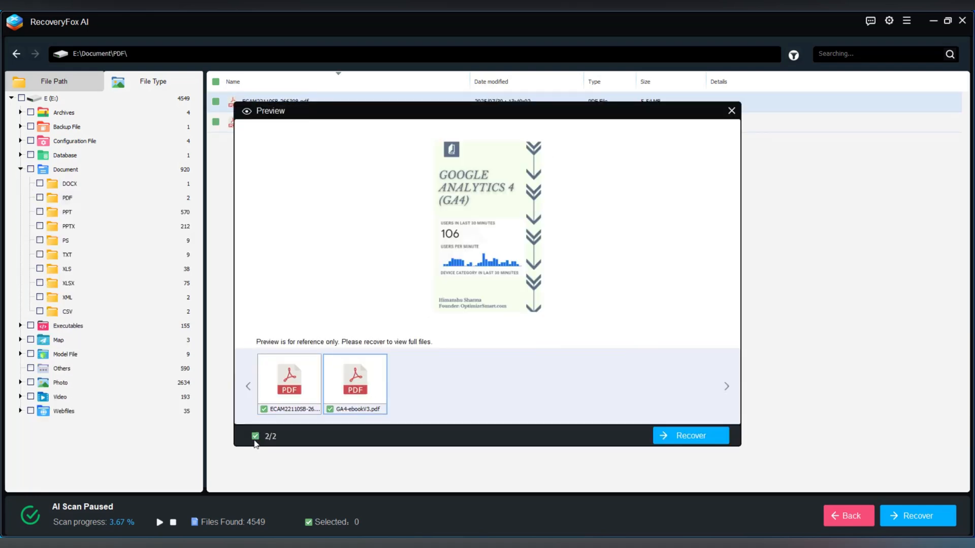
mouse_move(589, 382)
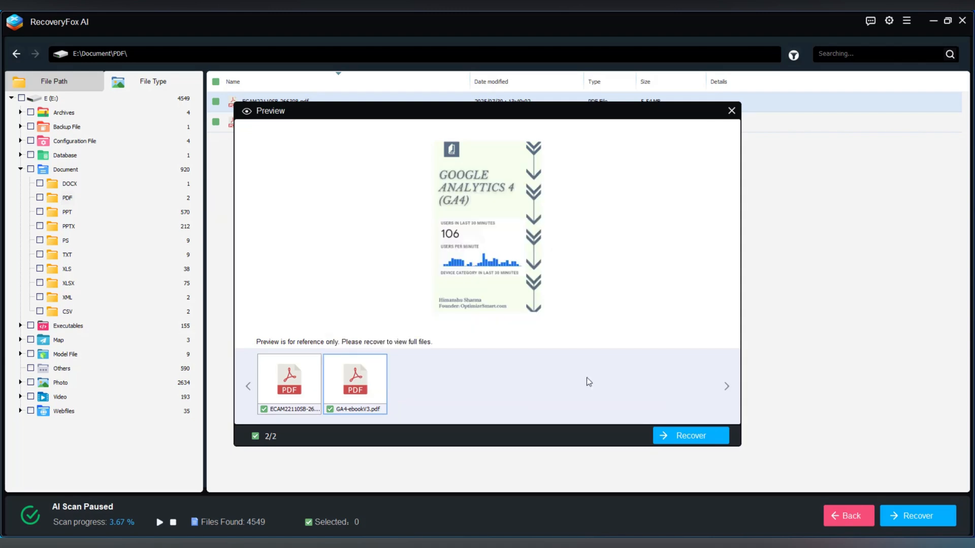
mouse_move(572, 385)
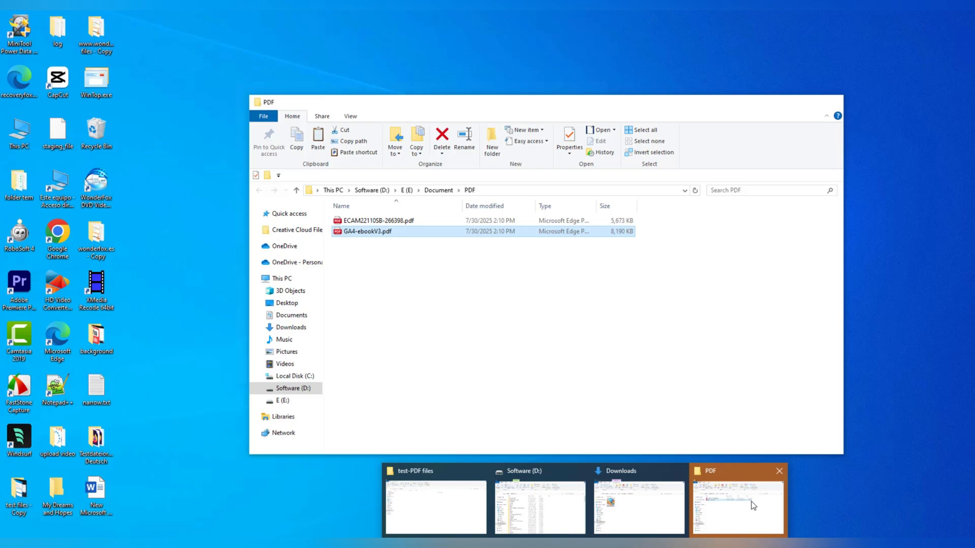
Step: Open the recovered GA4-ebookV3.pdf in Edge and page through its contents
double_click(366, 231)
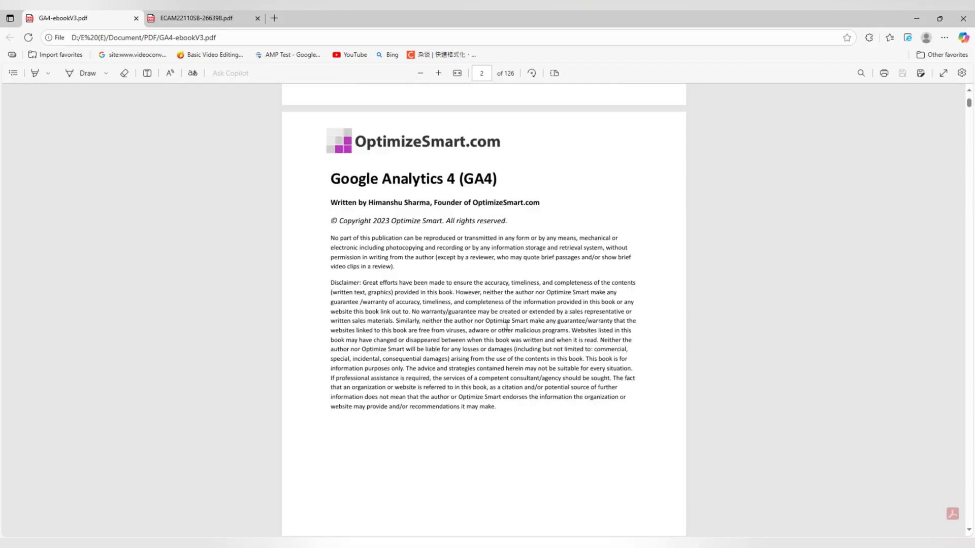
scroll(down, 3)
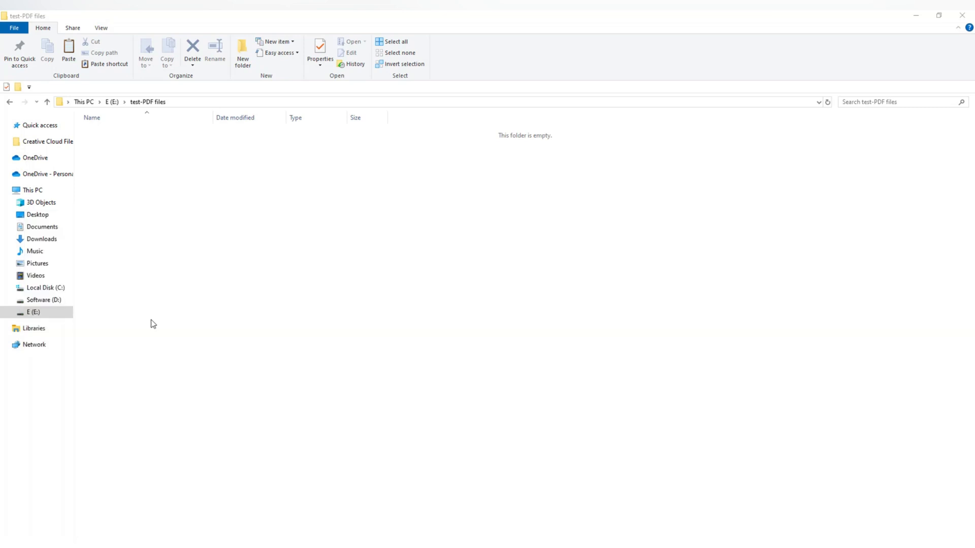
Step: Open File History for the folder and browse into the backed-up Documents folder
click(352, 64)
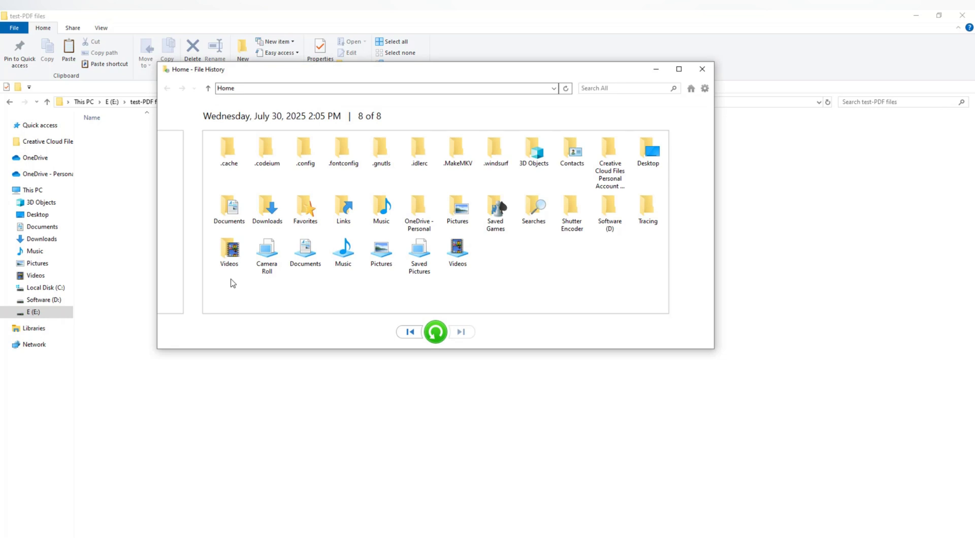
mouse_move(228, 298)
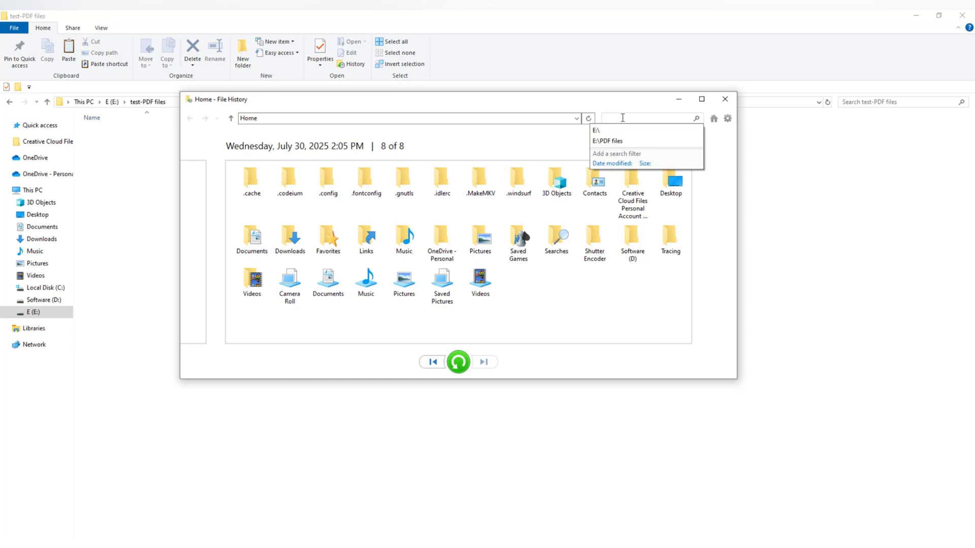
mouse_move(619, 131)
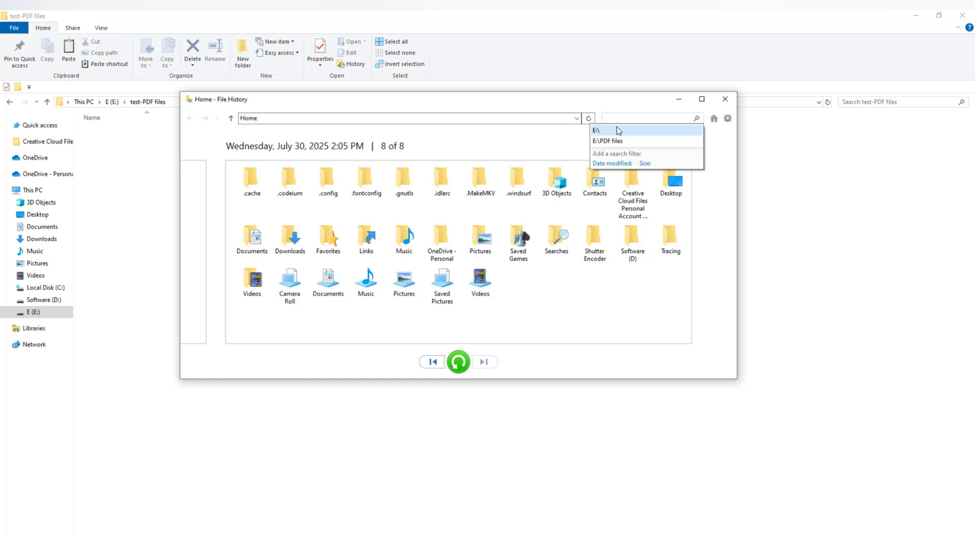
click(600, 130)
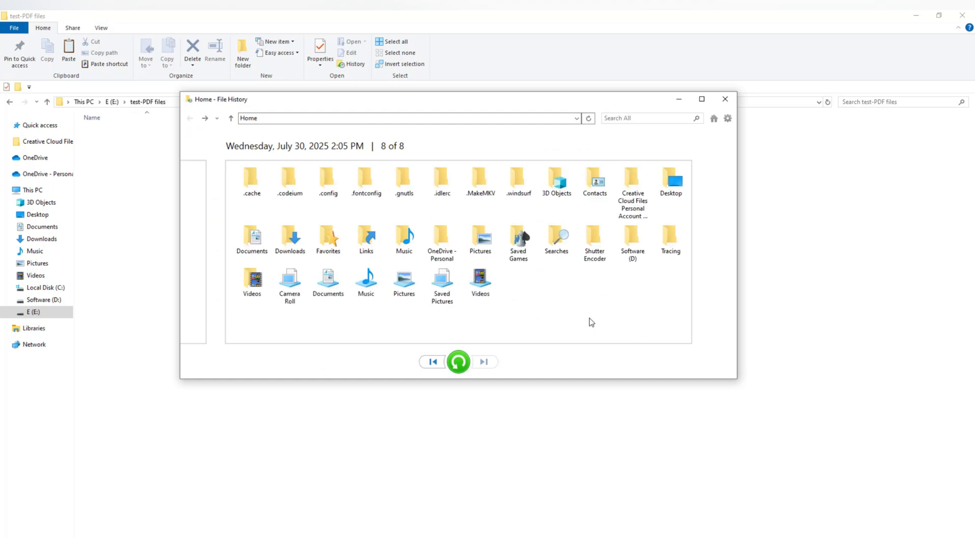
double_click(252, 240)
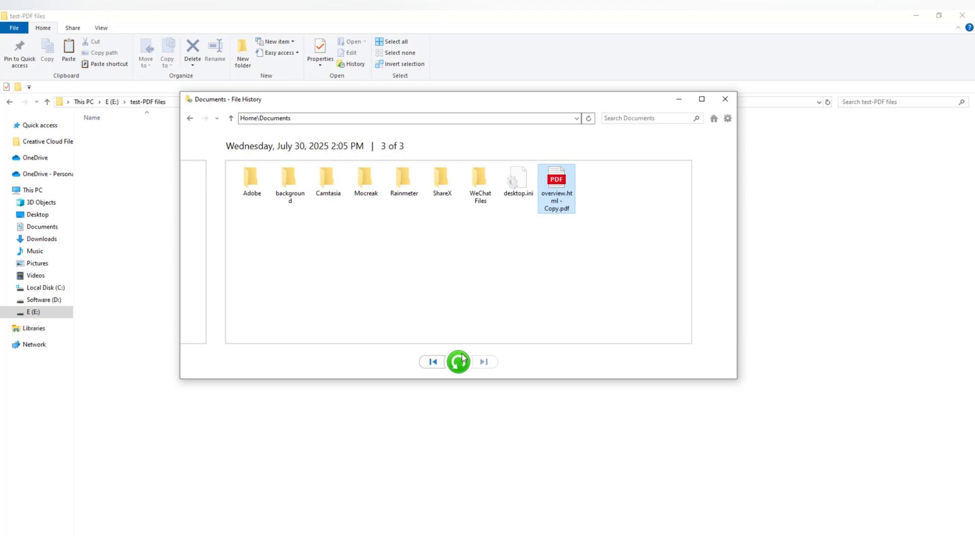
Step: Restore overview.html - Copy.pdf to Documents, replacing the existing file
click(459, 362)
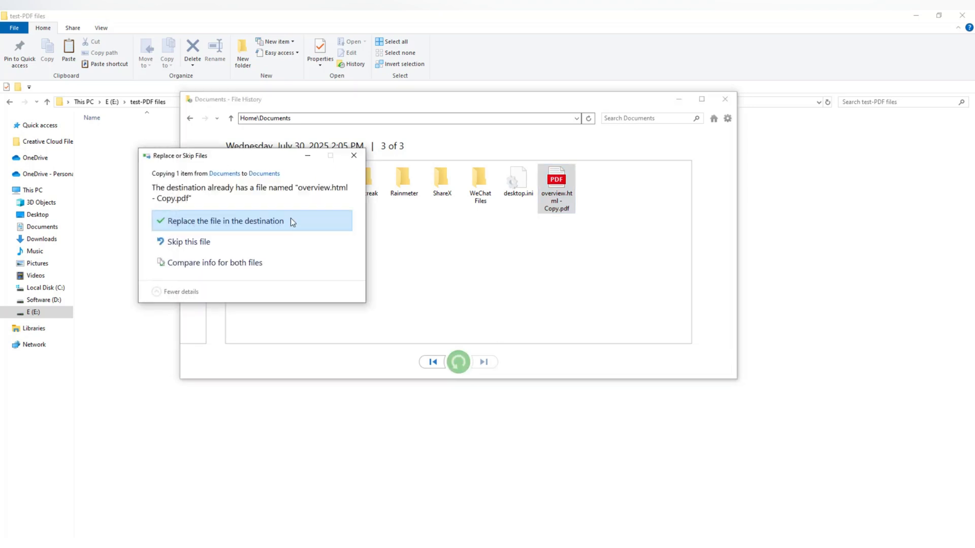
click(226, 220)
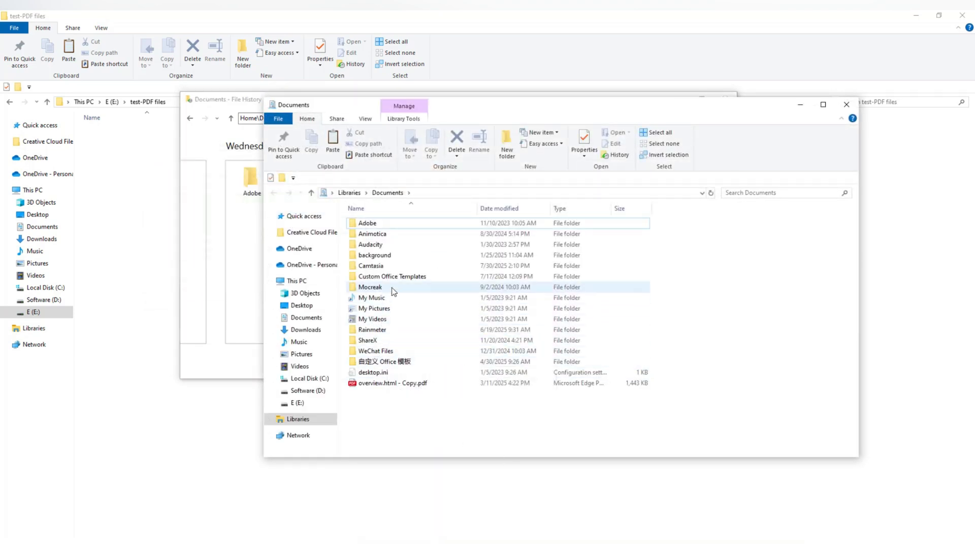
double_click(392, 383)
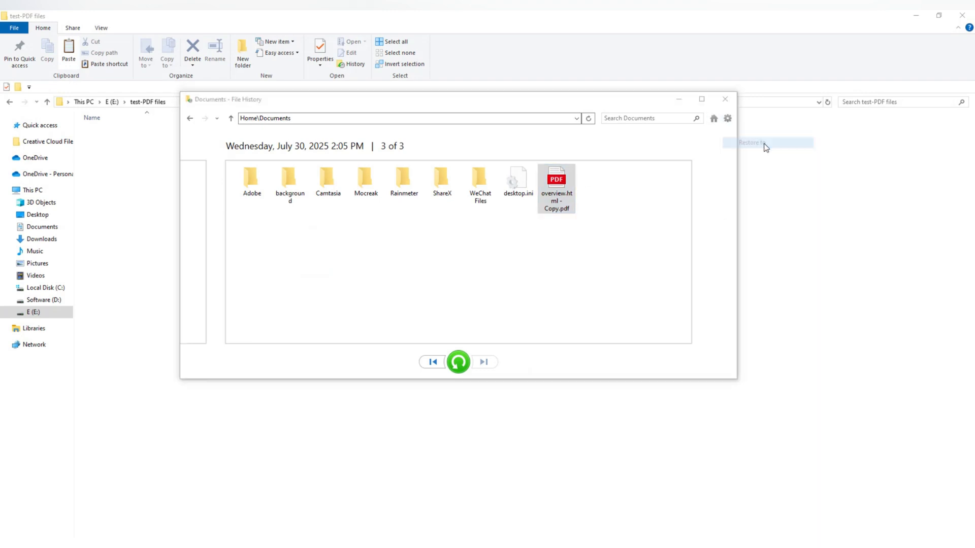
Step: Start Restore to another location for the PDF, then cancel the folder choice
click(767, 142)
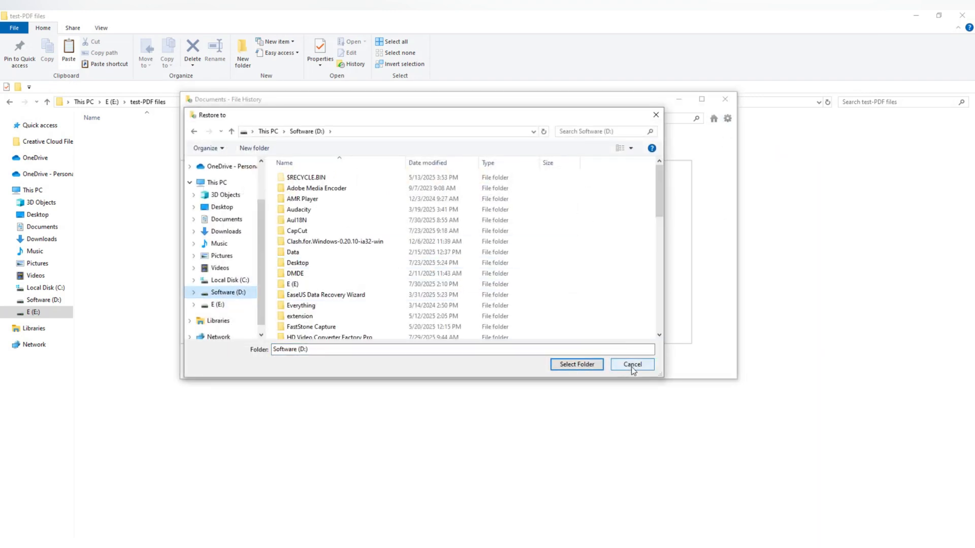
click(631, 365)
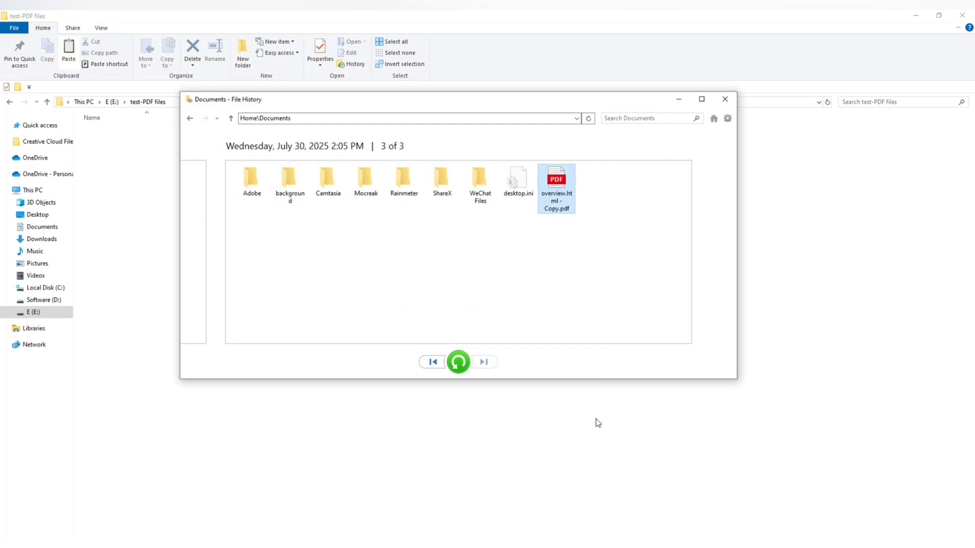